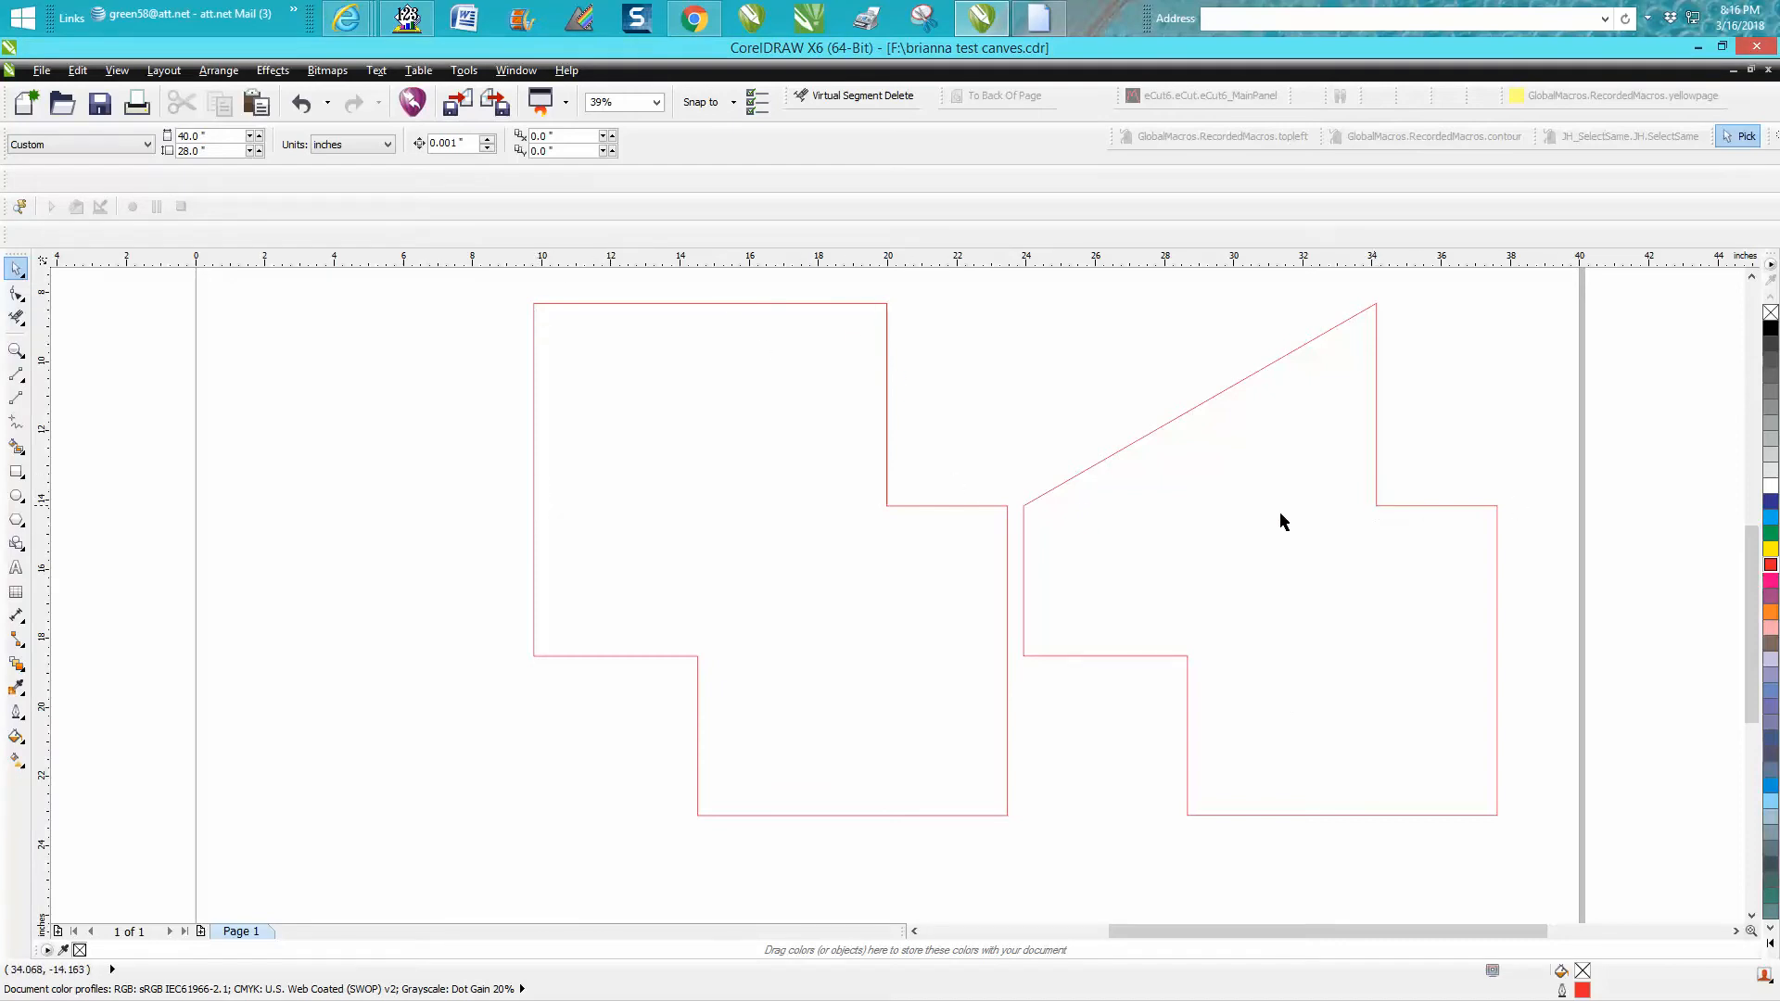
mouse_move(1391, 408)
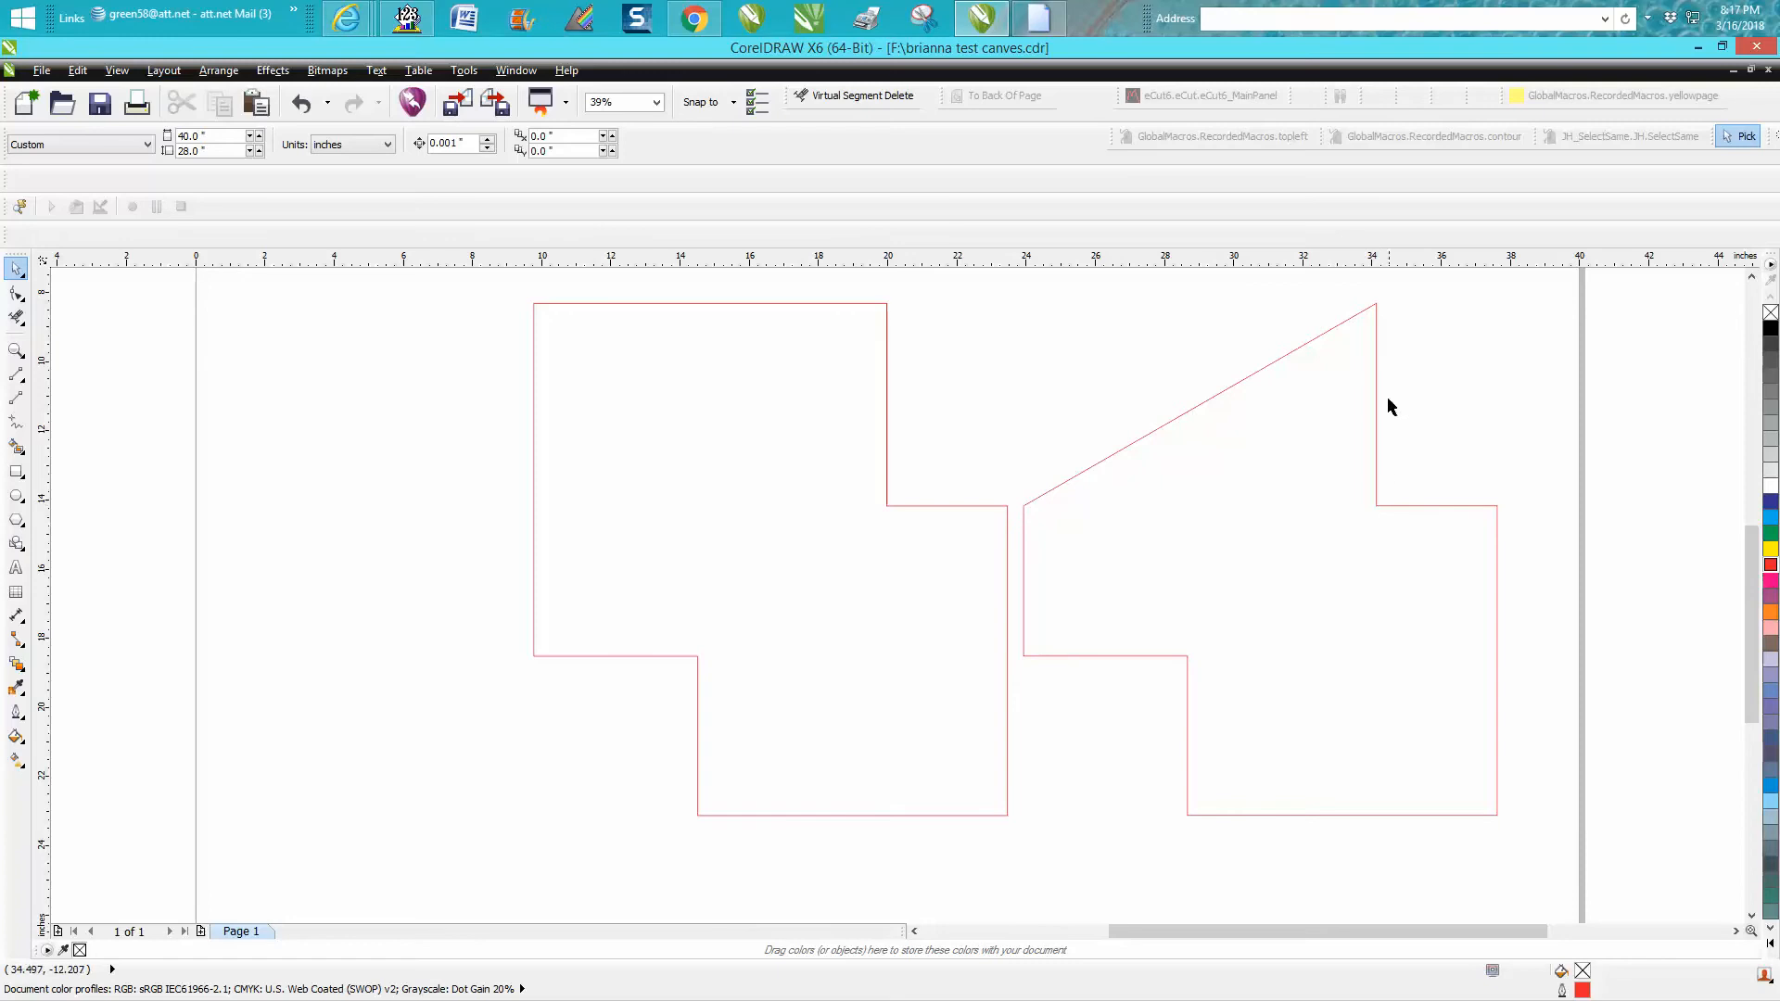
mouse_move(1121, 437)
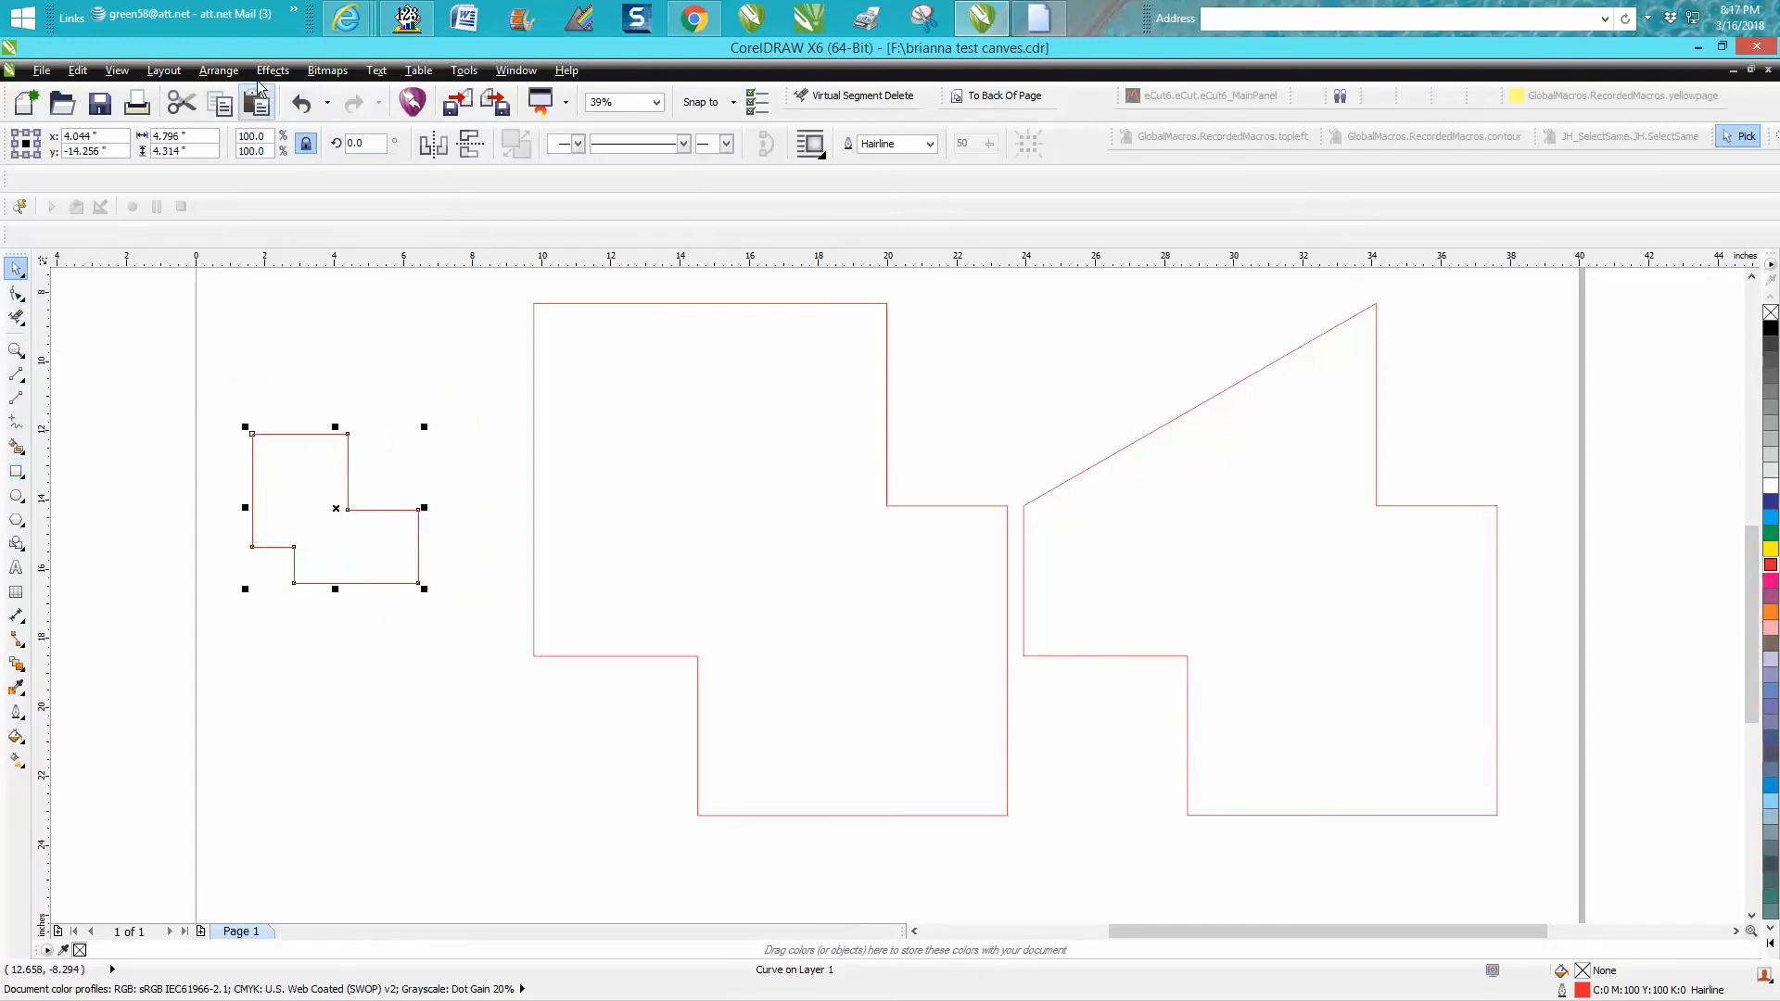
Set the nudge distance to 5.86" to match the dimensioned edge
left_click(217, 70)
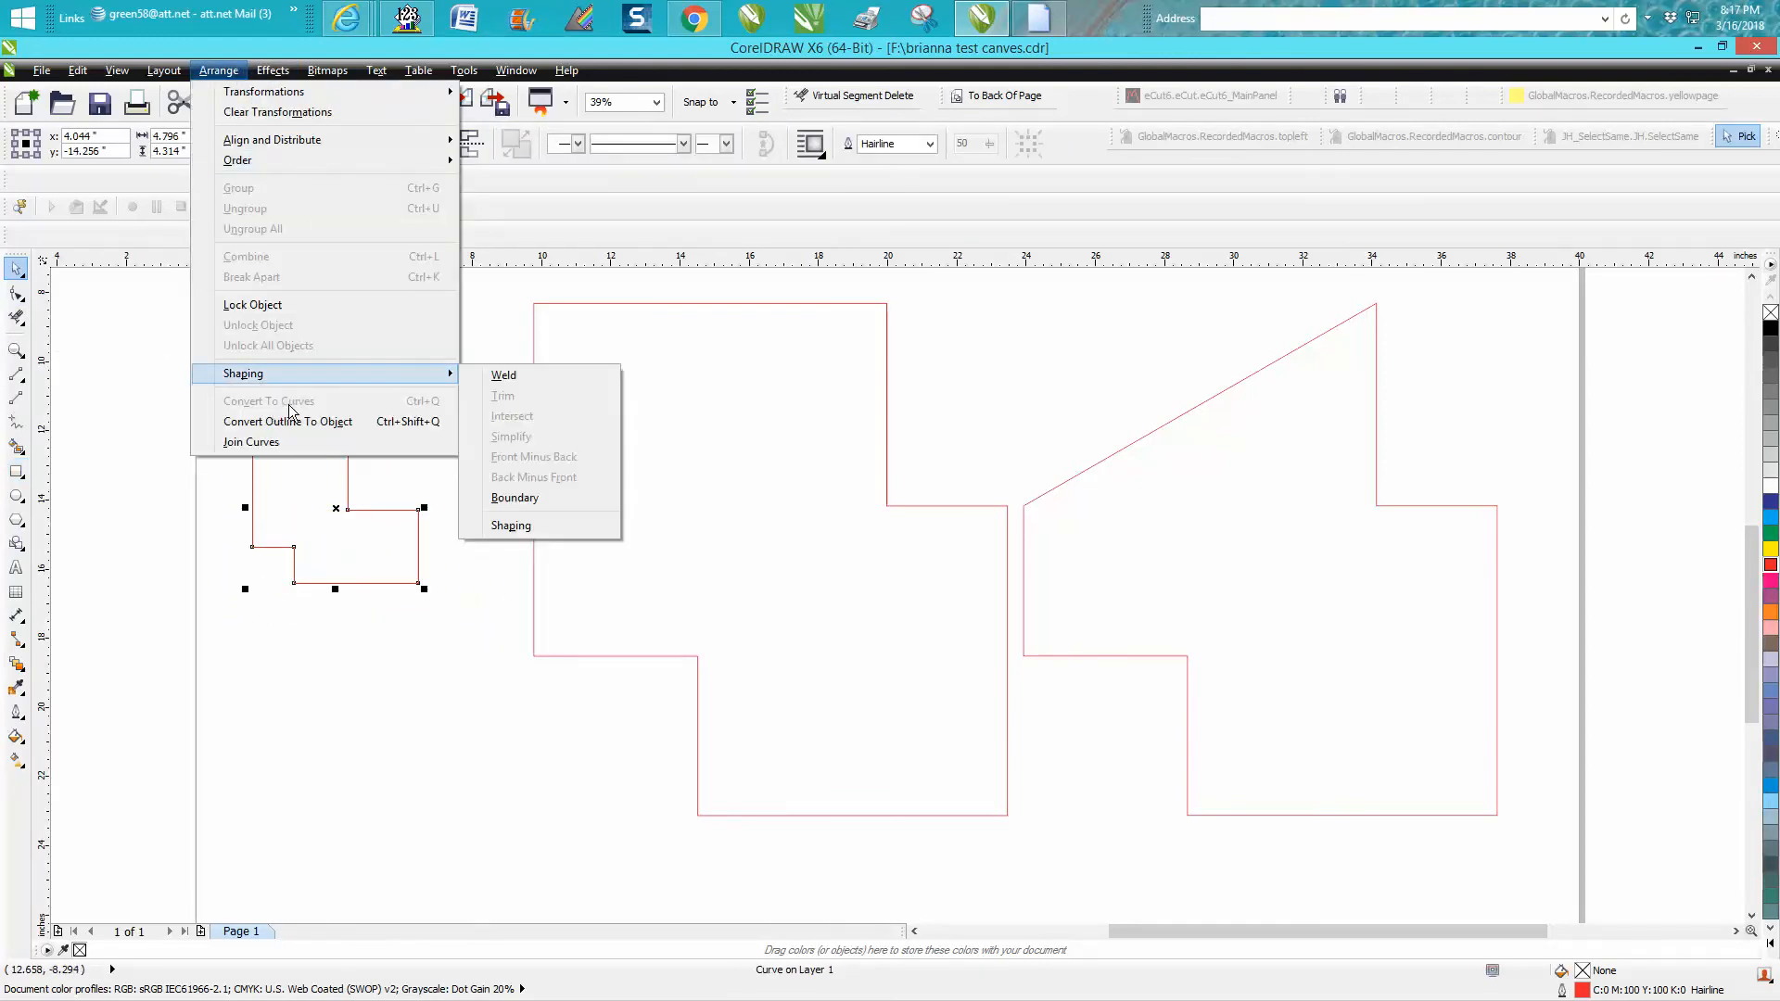
mouse_move(238, 406)
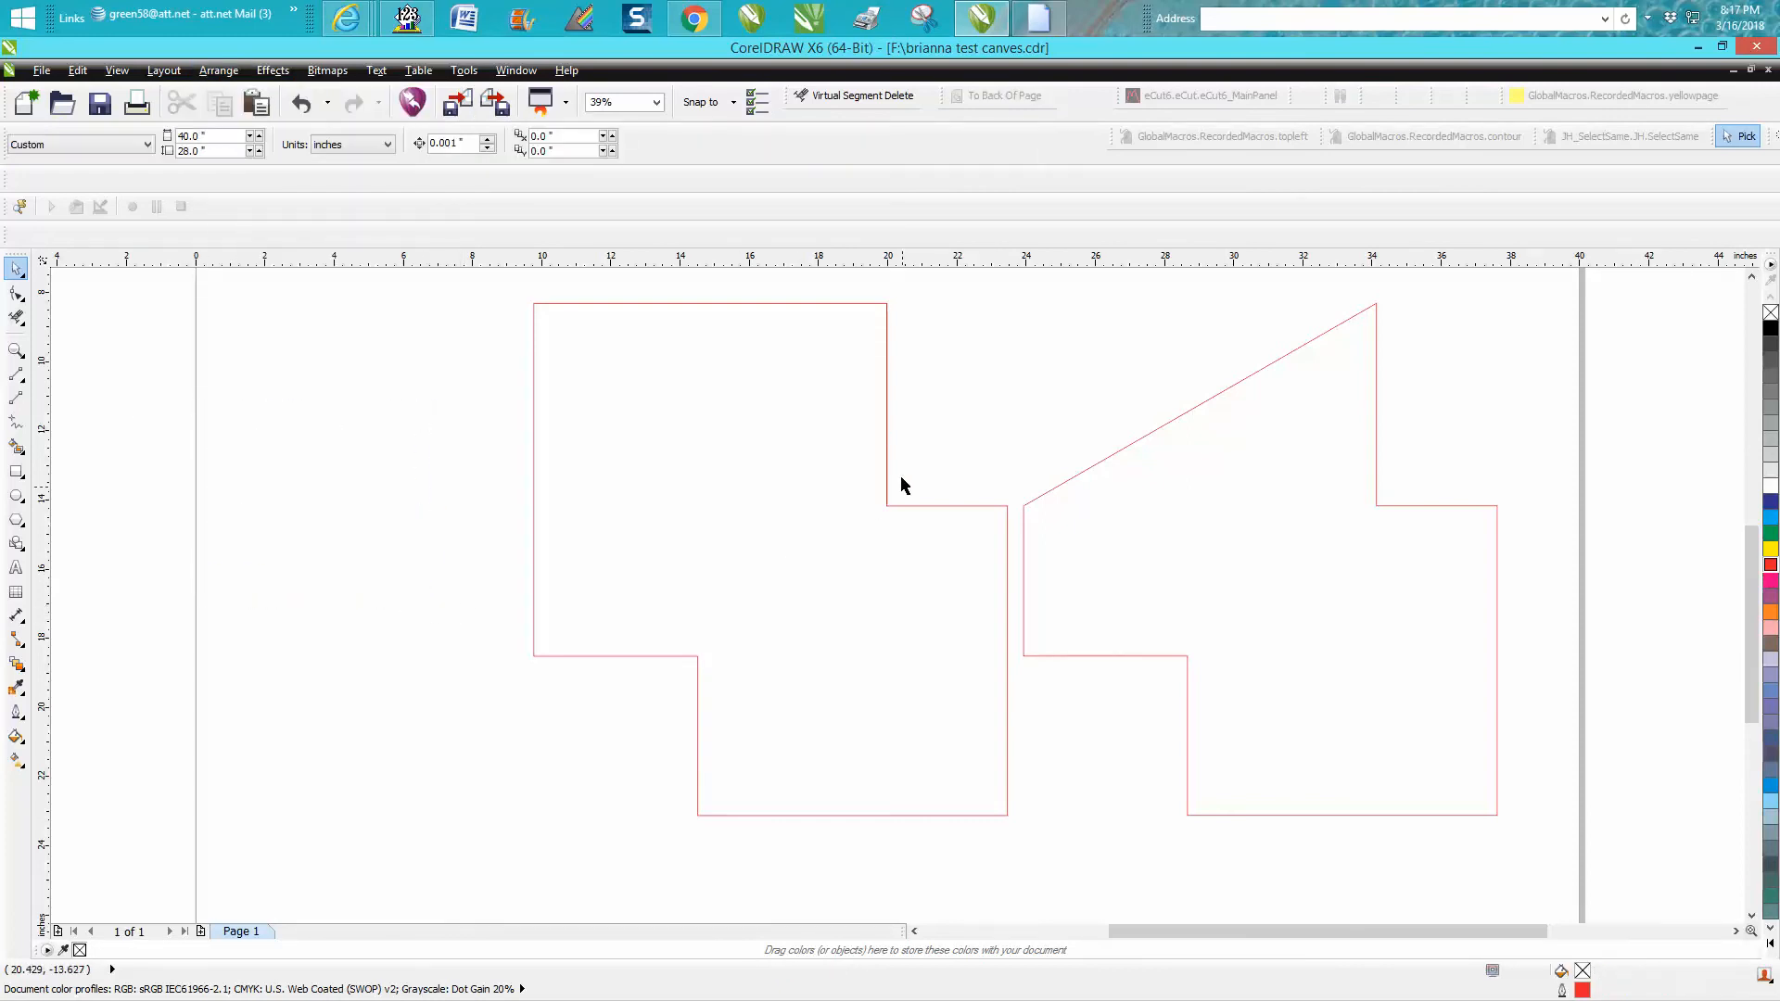
mouse_move(534, 486)
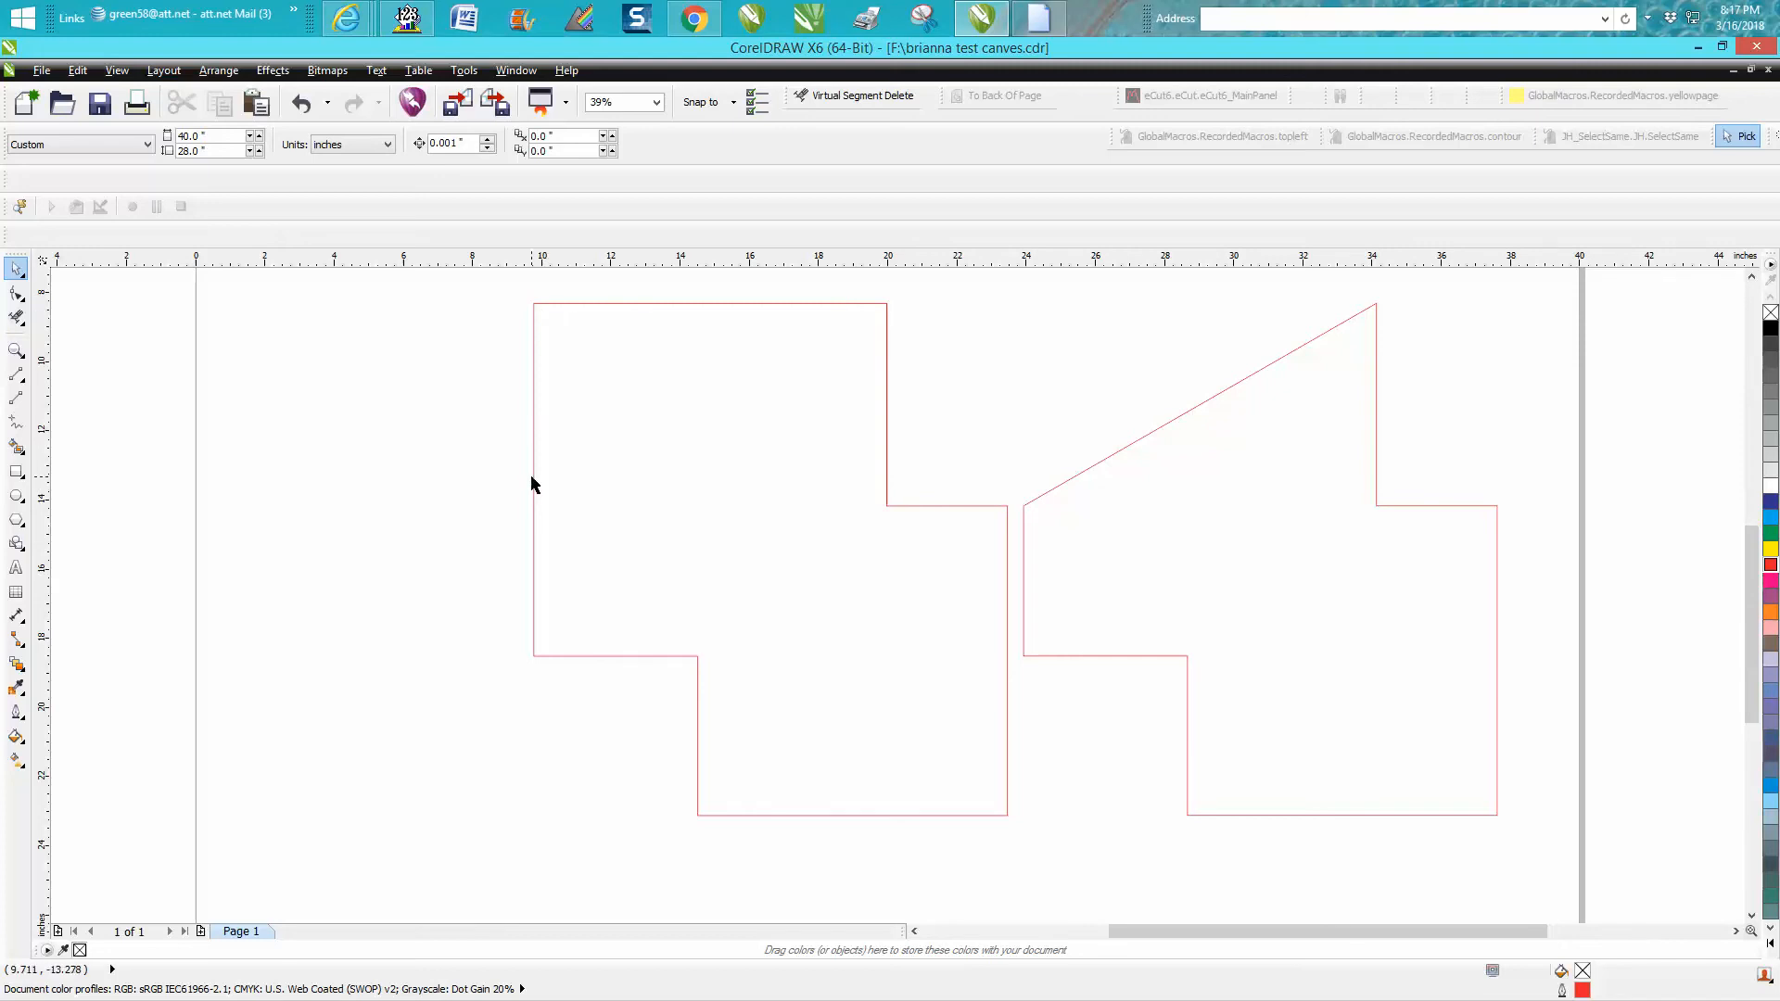
mouse_move(884, 523)
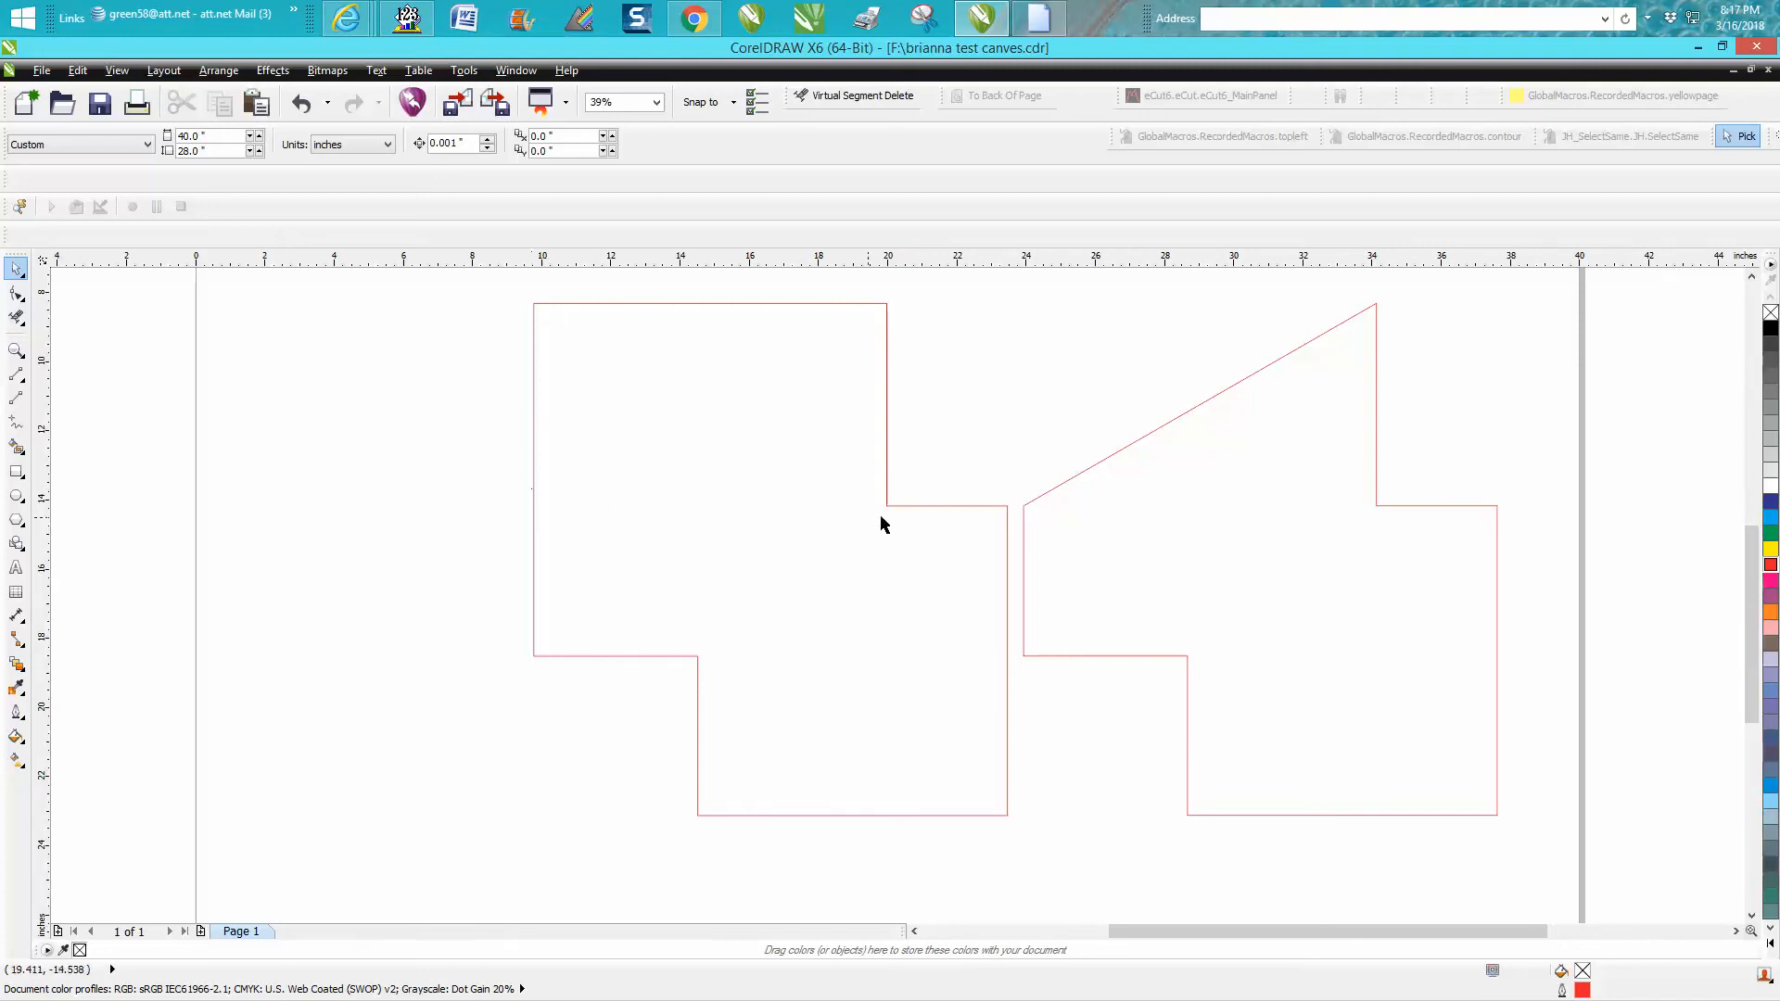
mouse_move(902, 278)
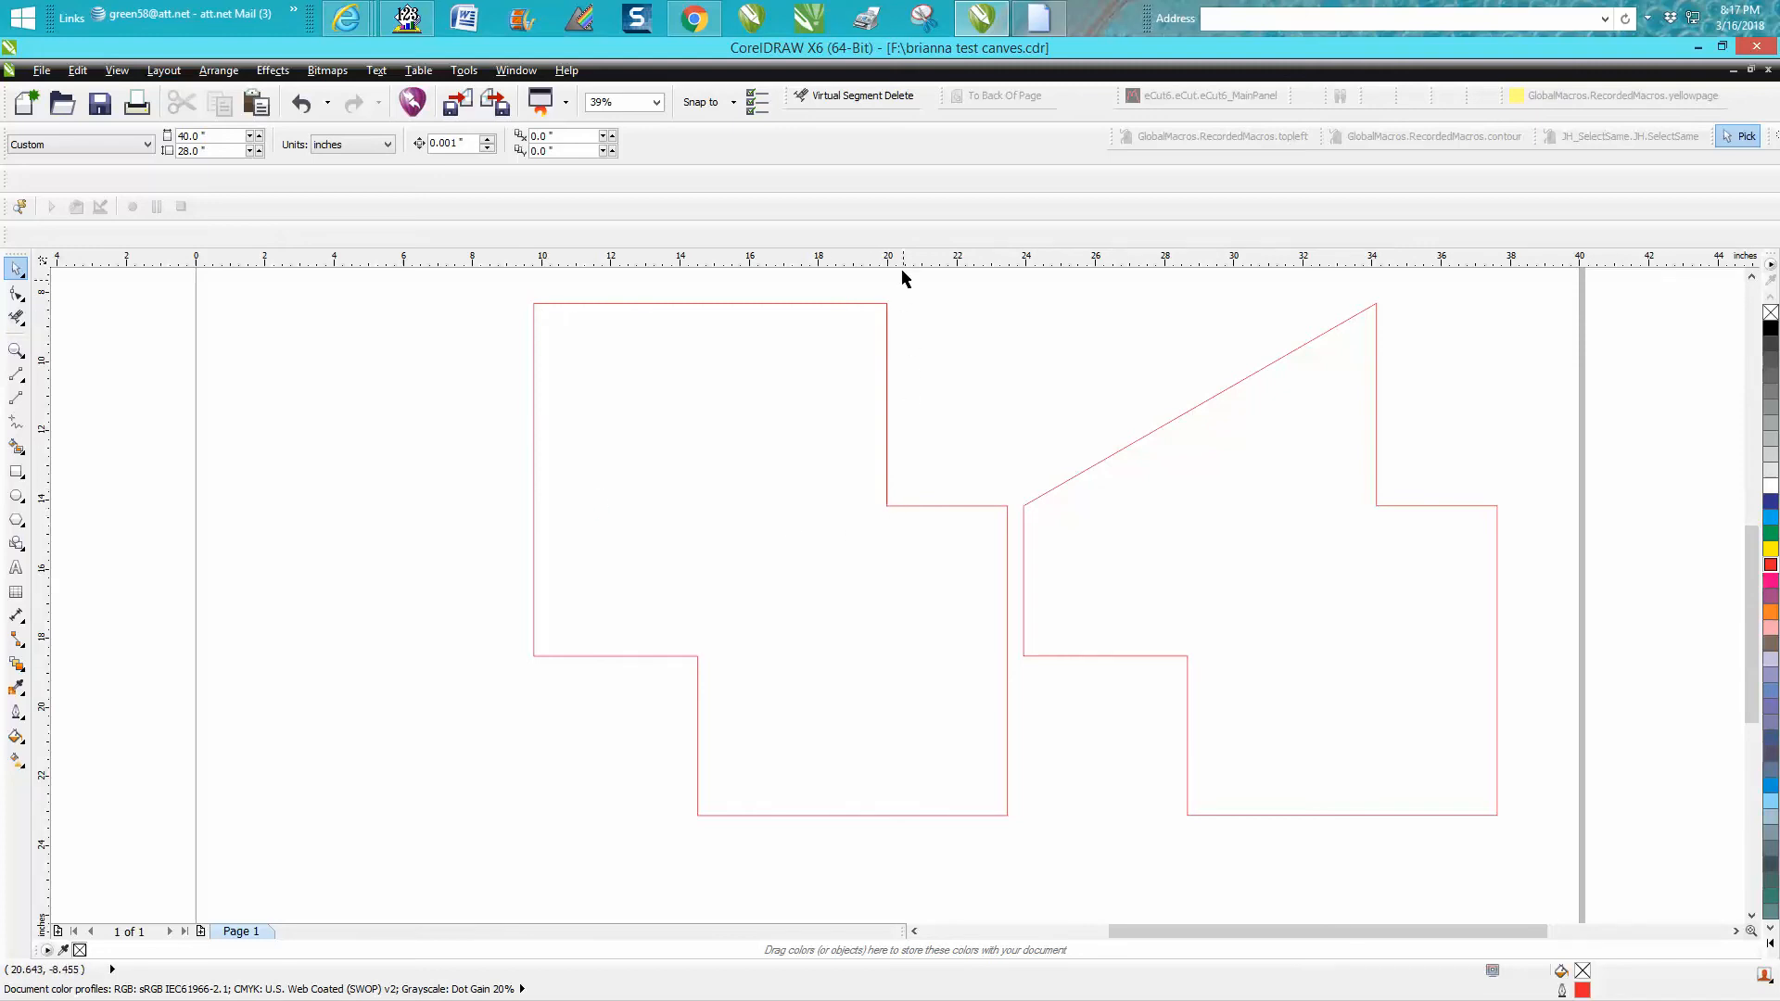
mouse_move(891, 507)
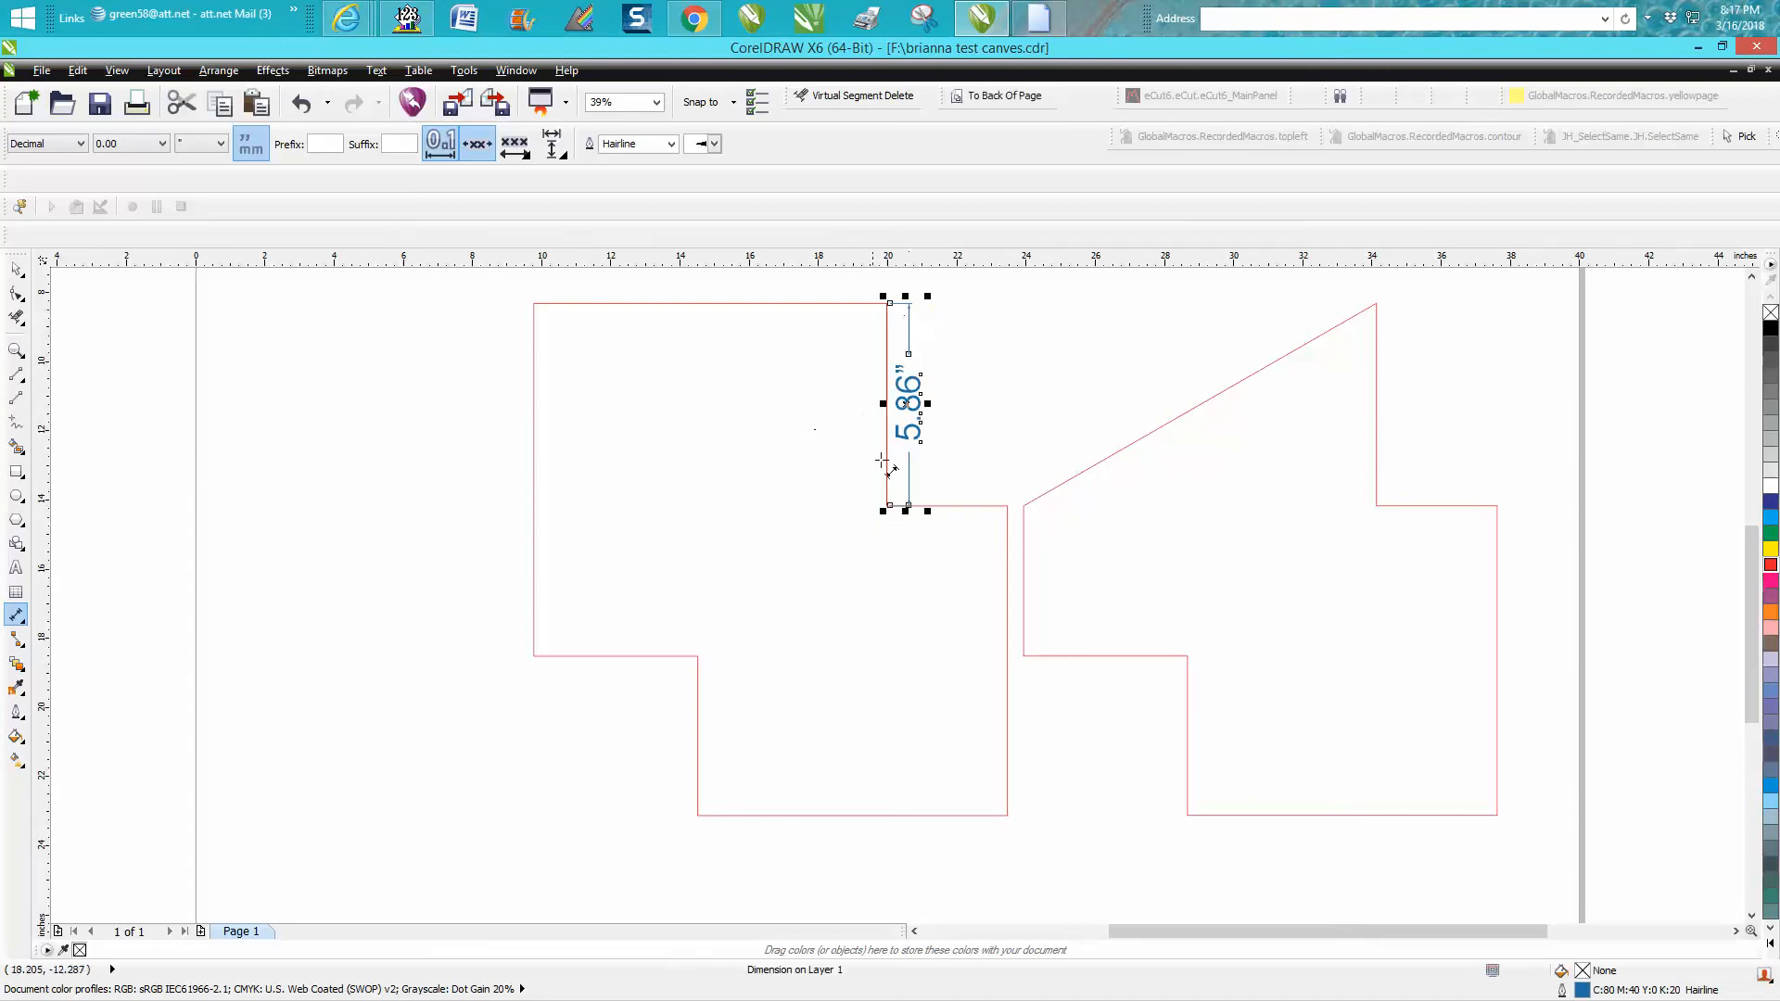
left_click(16, 268)
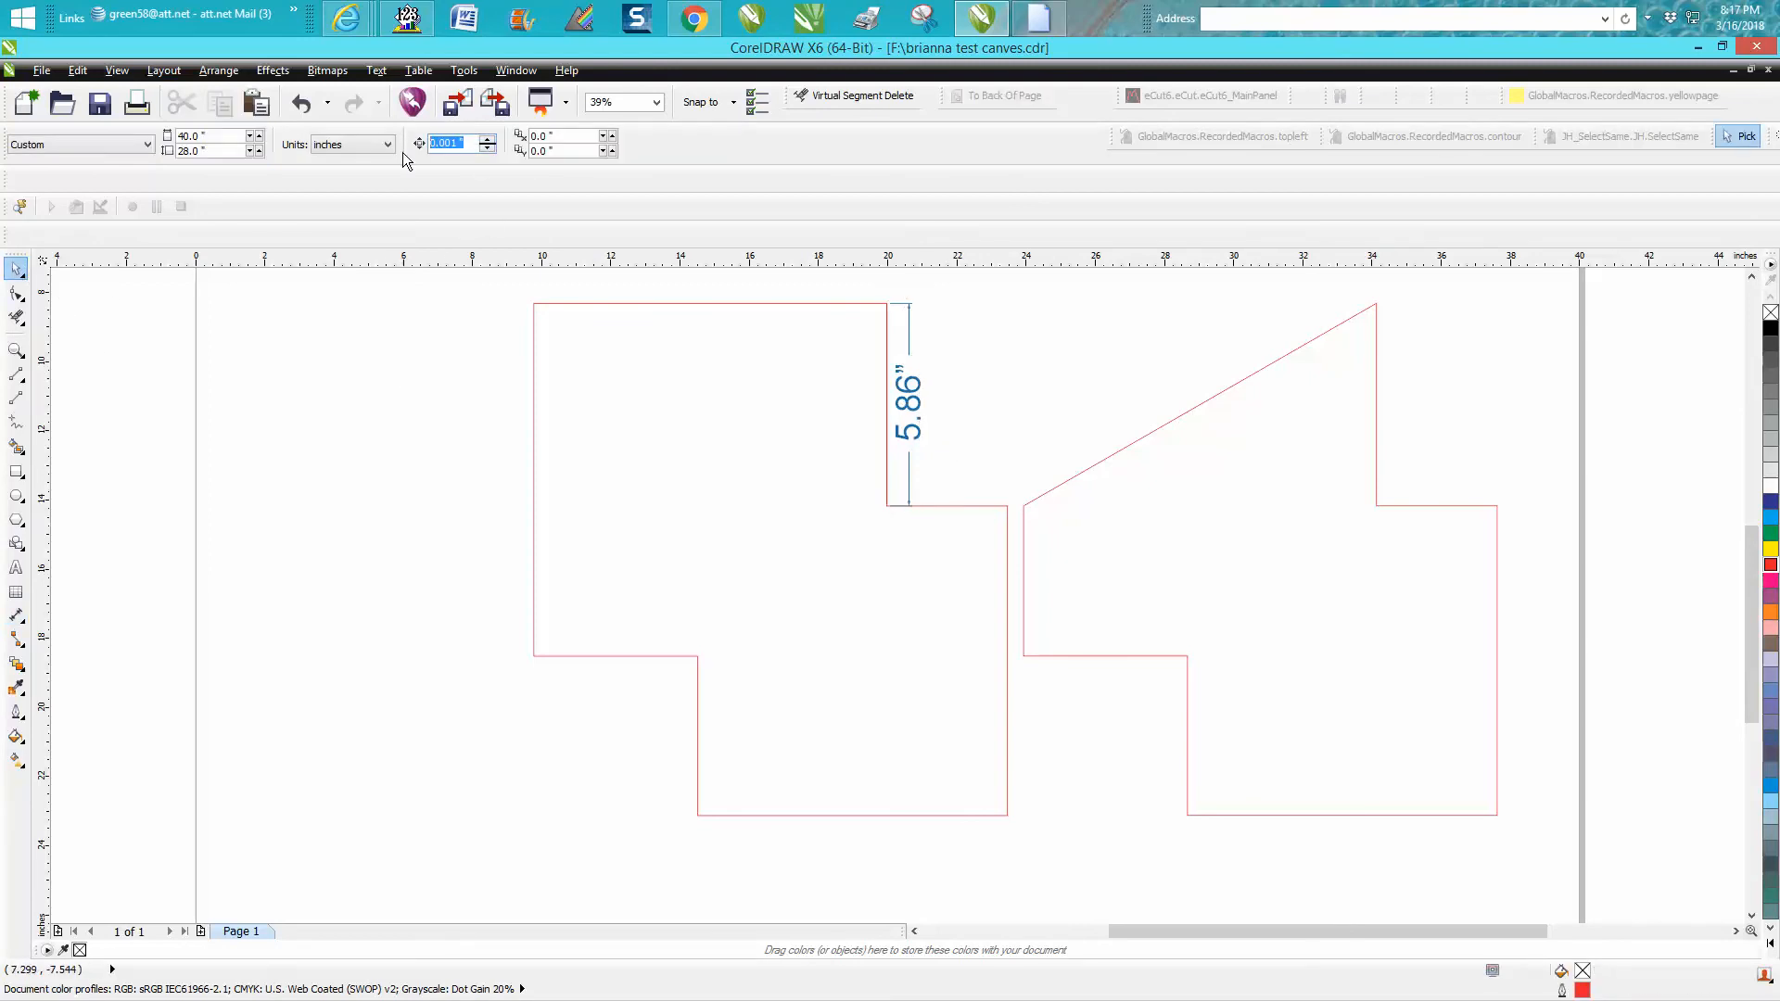
type("5.86")
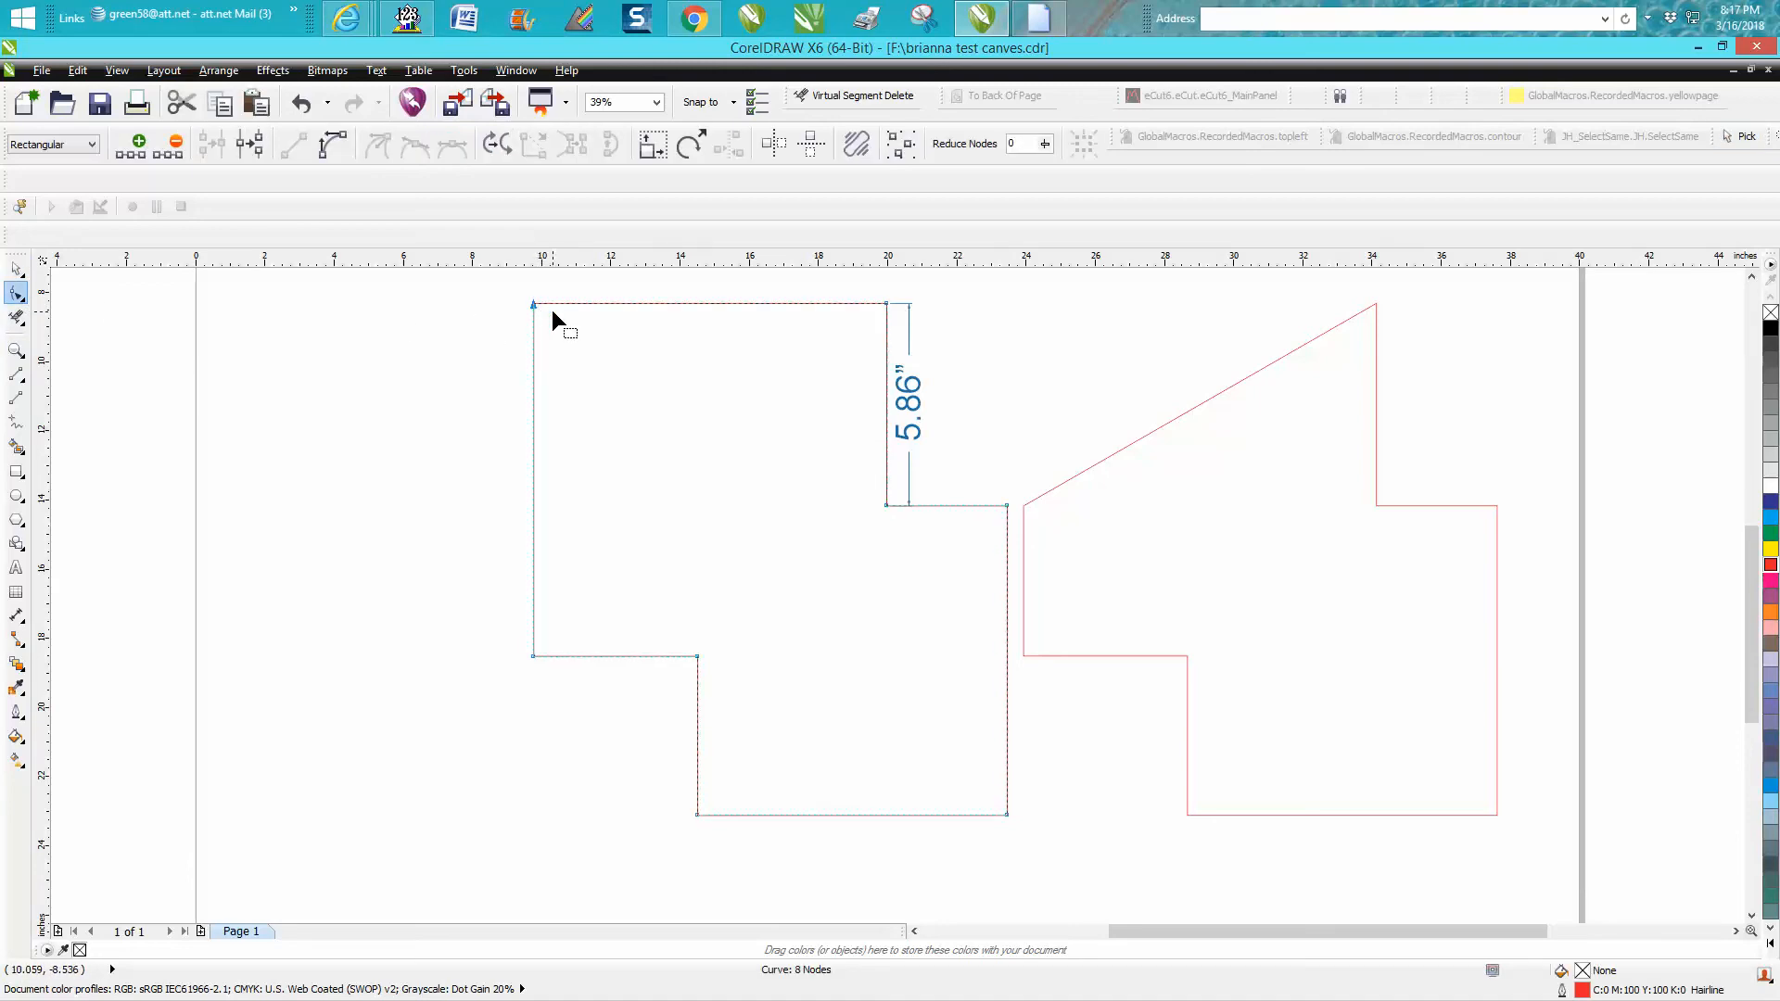
Marquee-select the left shape's top-left node to lower it 5.86"
left_click_drag(534, 304, 534, 507)
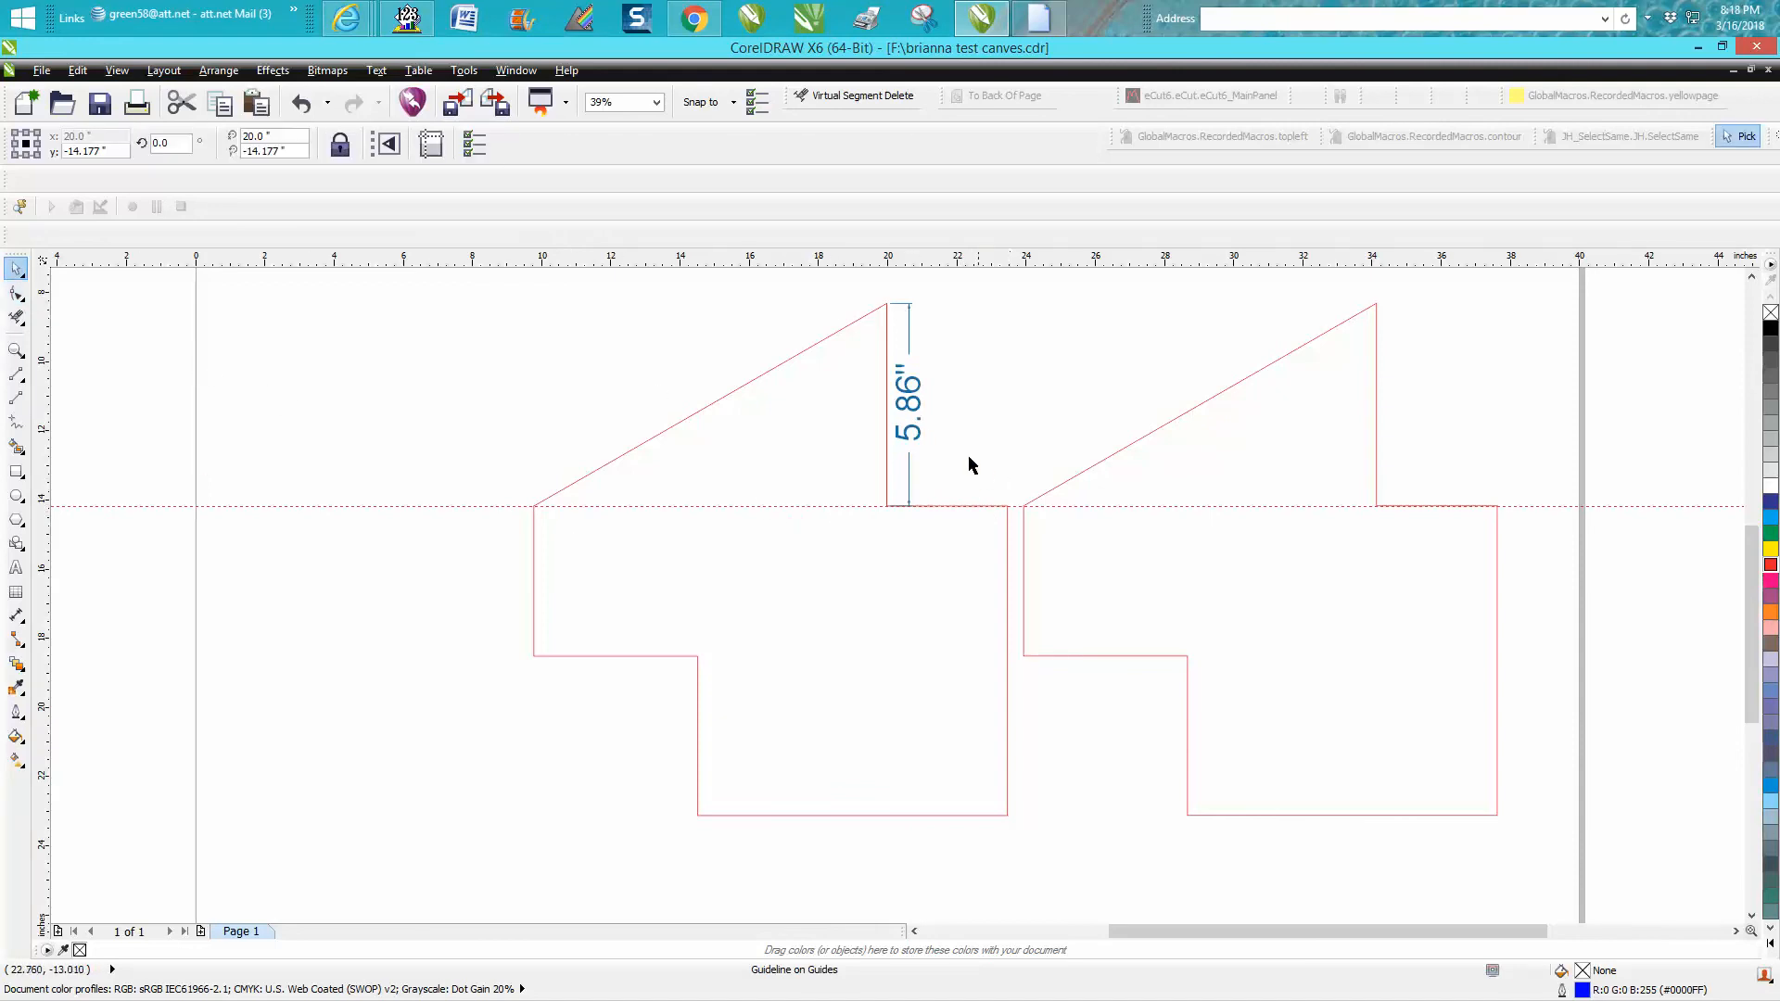
left_click(906, 403)
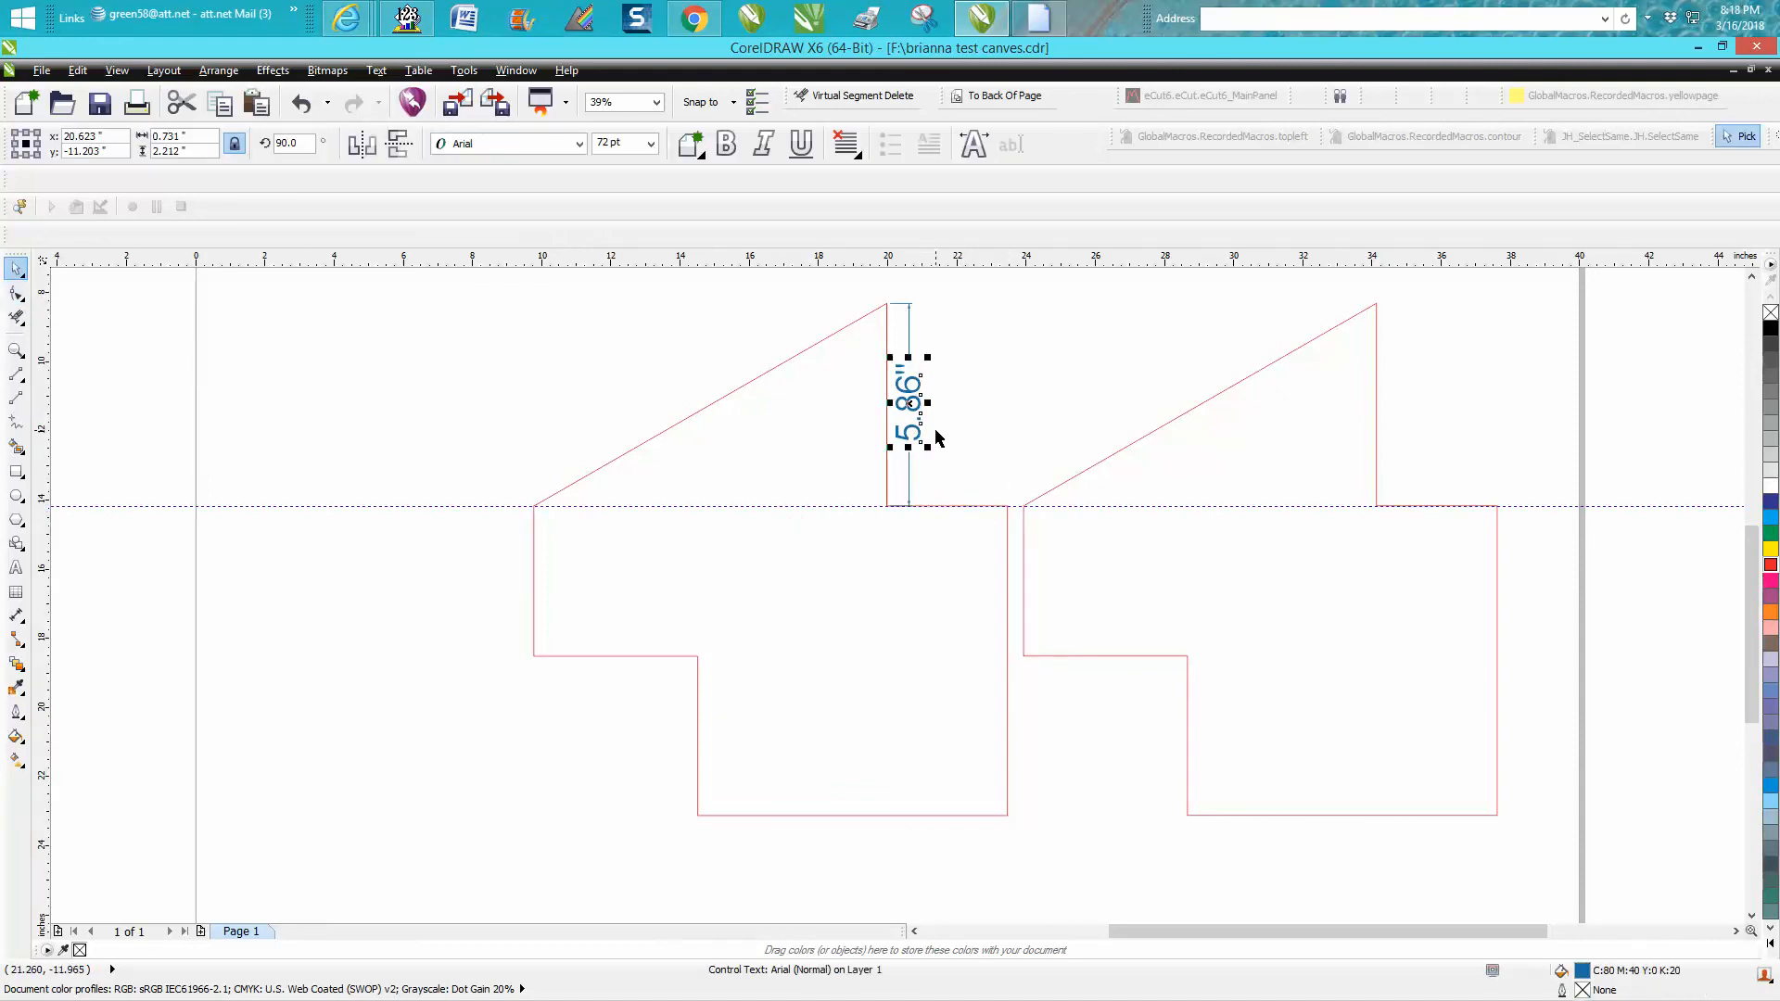